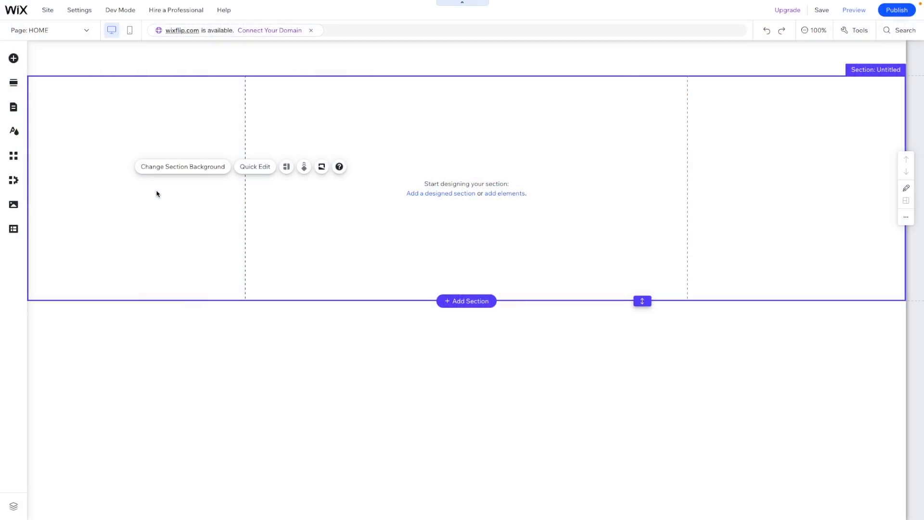
{"action": "mouse_move", "coordinate": [13, 180]}
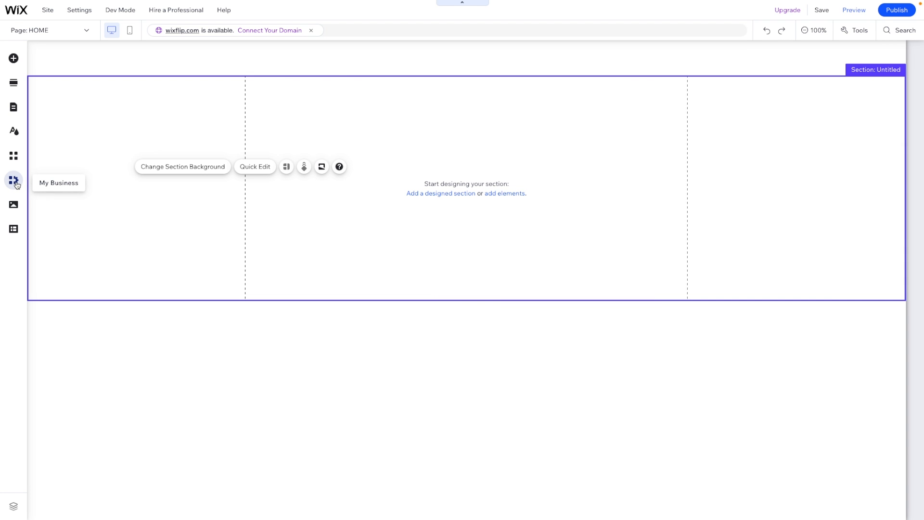
- Add the Wix Stores app from My Business, creating a Category Page with sample products
{"action": "left_click", "coordinate": [13, 180]}
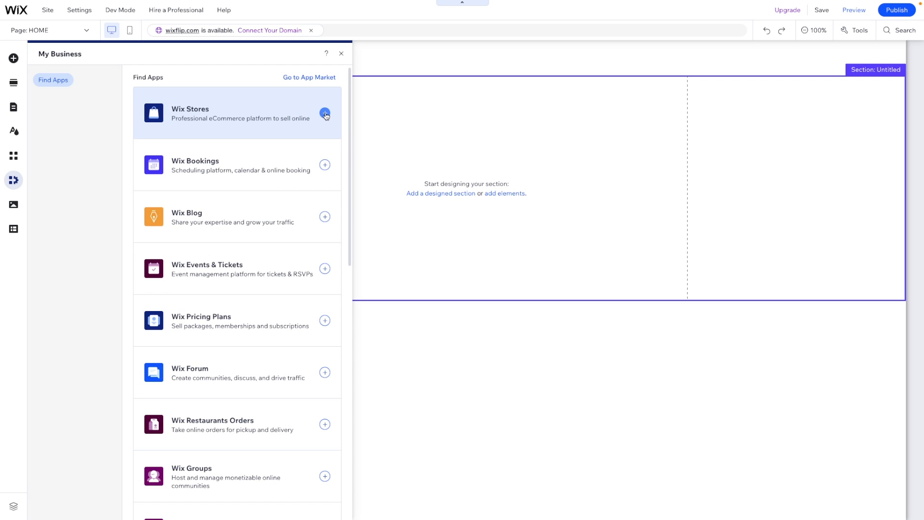
{"action": "left_click", "coordinate": [325, 114]}
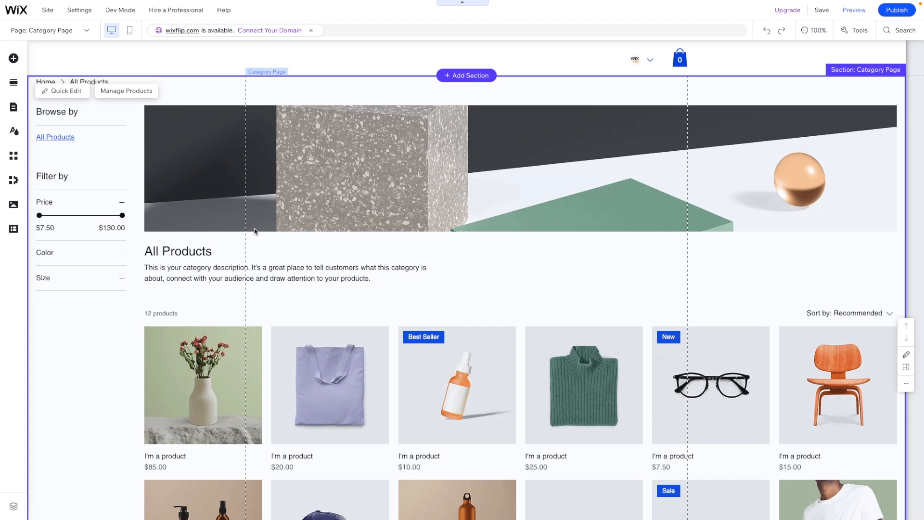
{"action": "mouse_move", "coordinate": [436, 252]}
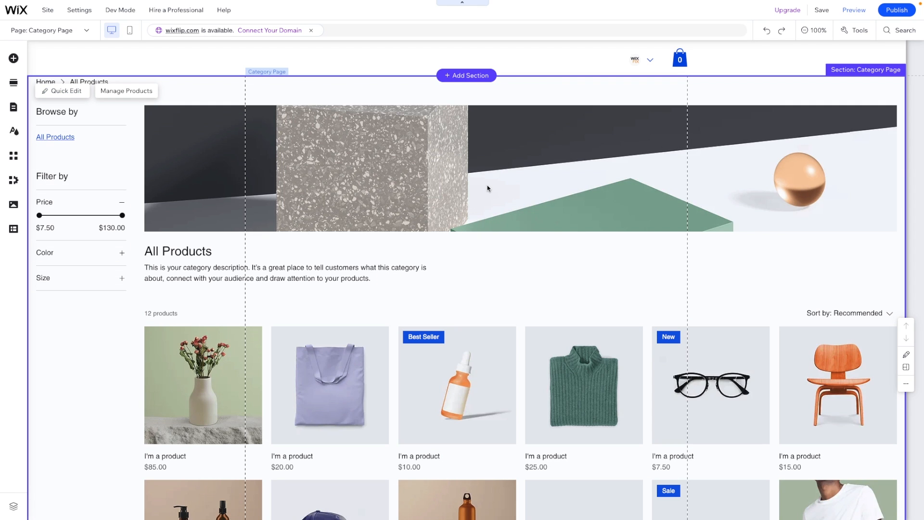
{"action": "mouse_move", "coordinate": [414, 270]}
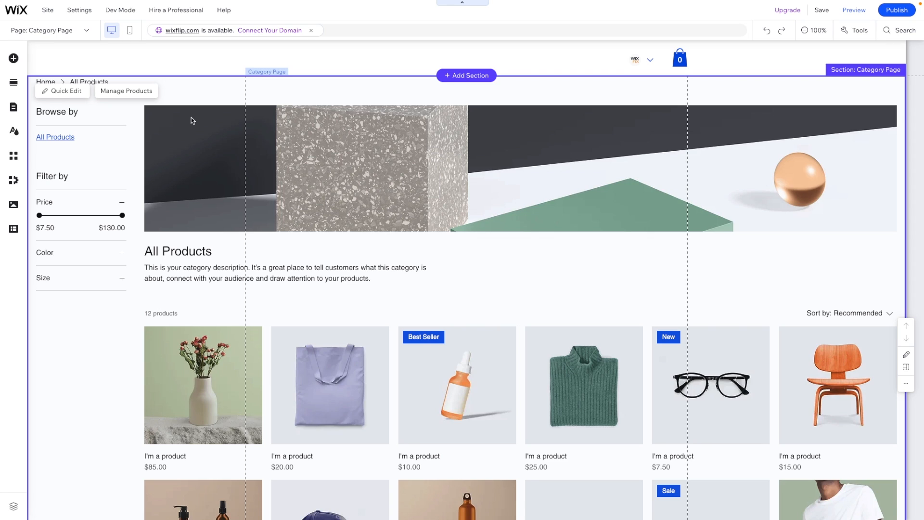
{"action": "mouse_move", "coordinate": [492, 262]}
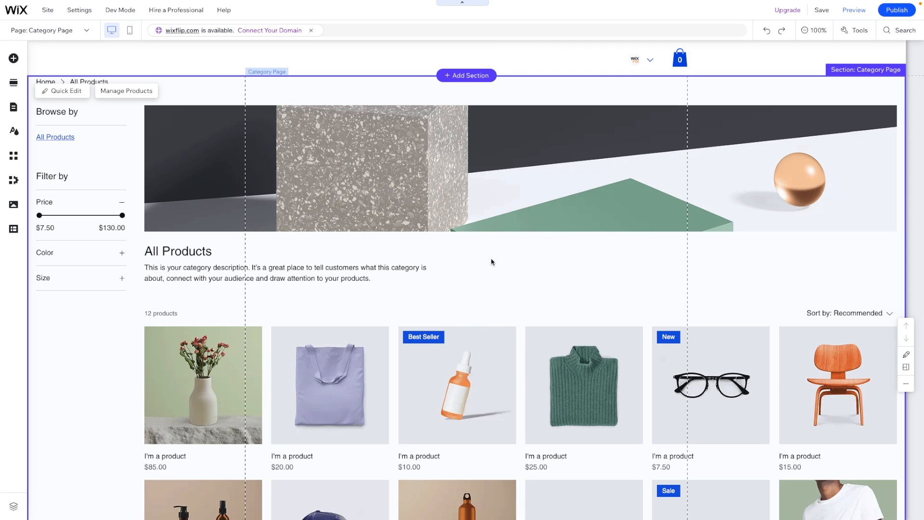
{"action": "mouse_move", "coordinate": [410, 237]}
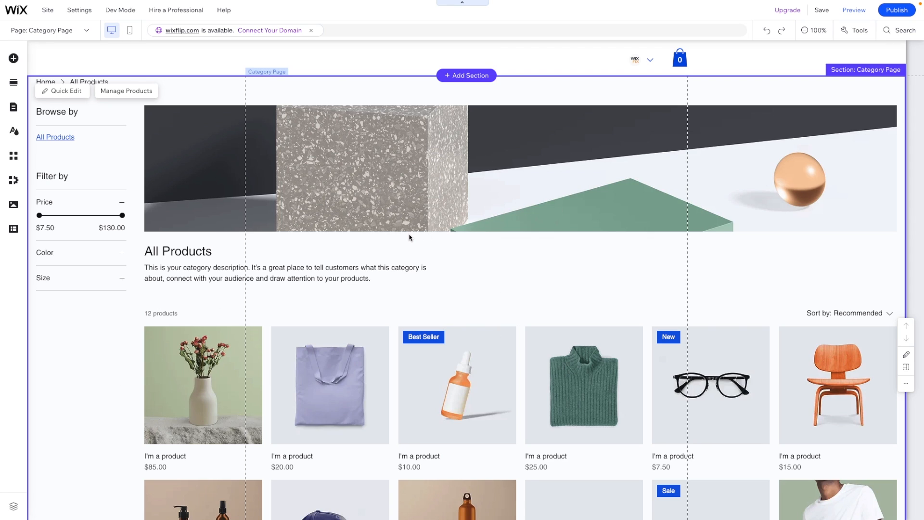
{"action": "mouse_move", "coordinate": [237, 170]}
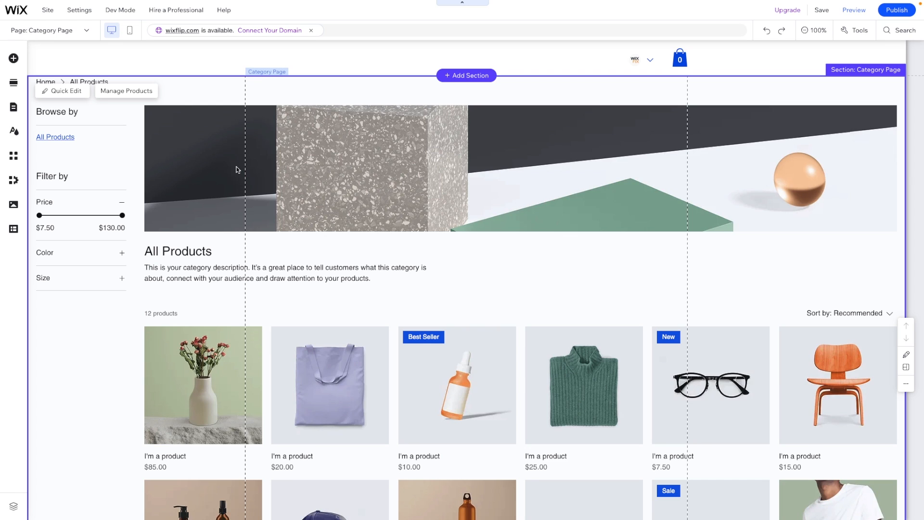
{"action": "mouse_move", "coordinate": [224, 170]}
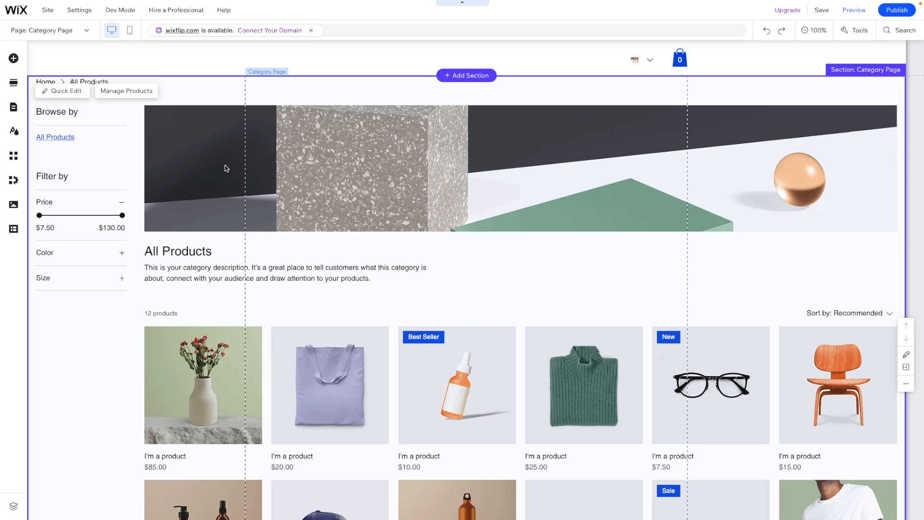
{"action": "mouse_move", "coordinate": [279, 143]}
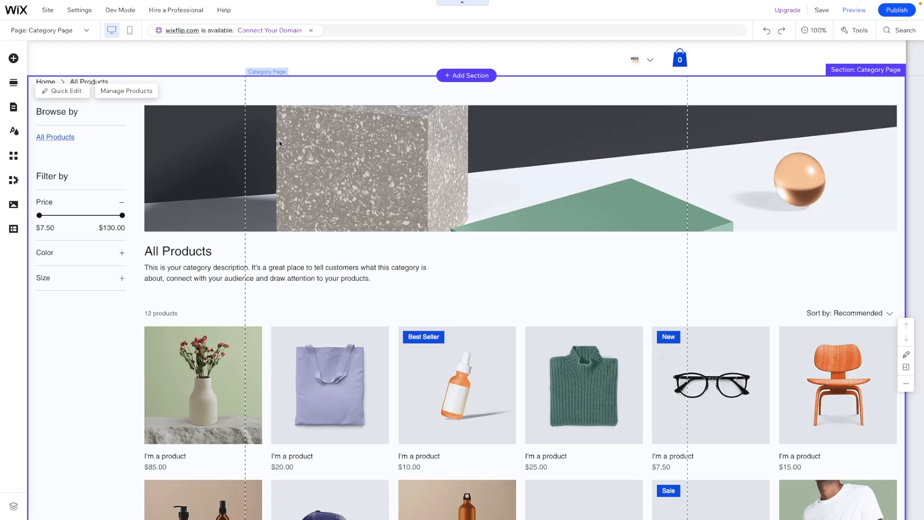
{"action": "mouse_move", "coordinate": [317, 208]}
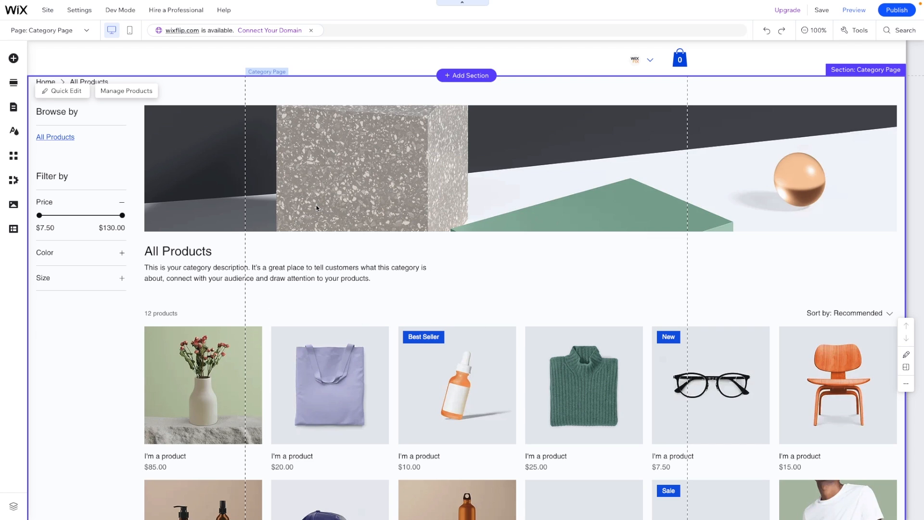
{"action": "mouse_move", "coordinate": [443, 278]}
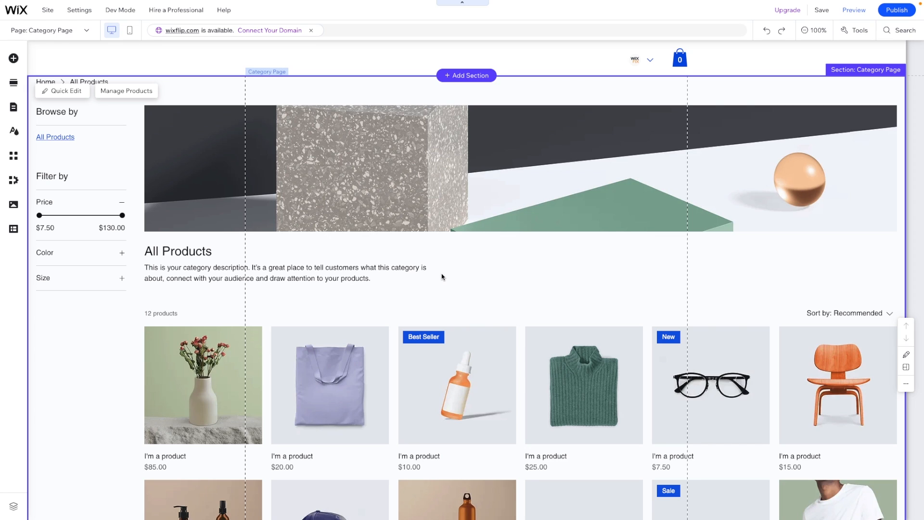
{"action": "mouse_move", "coordinate": [184, 312]}
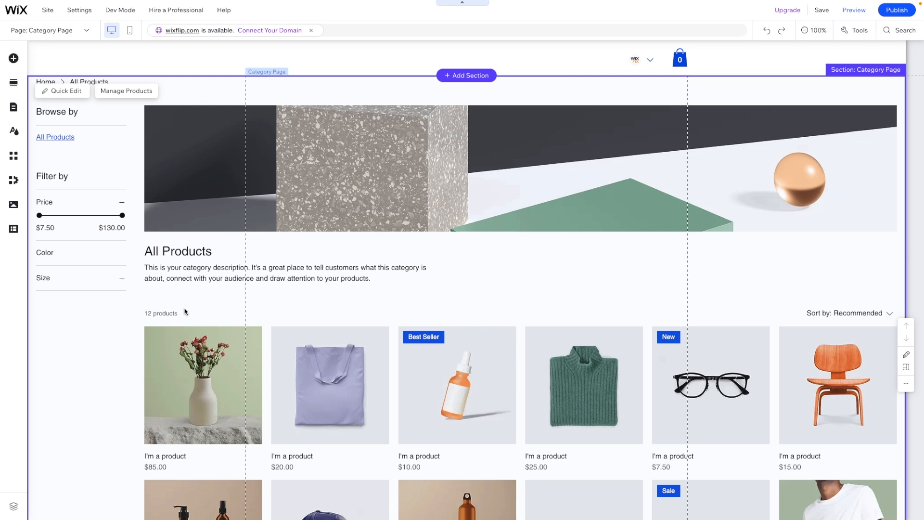
{"action": "mouse_move", "coordinate": [380, 248]}
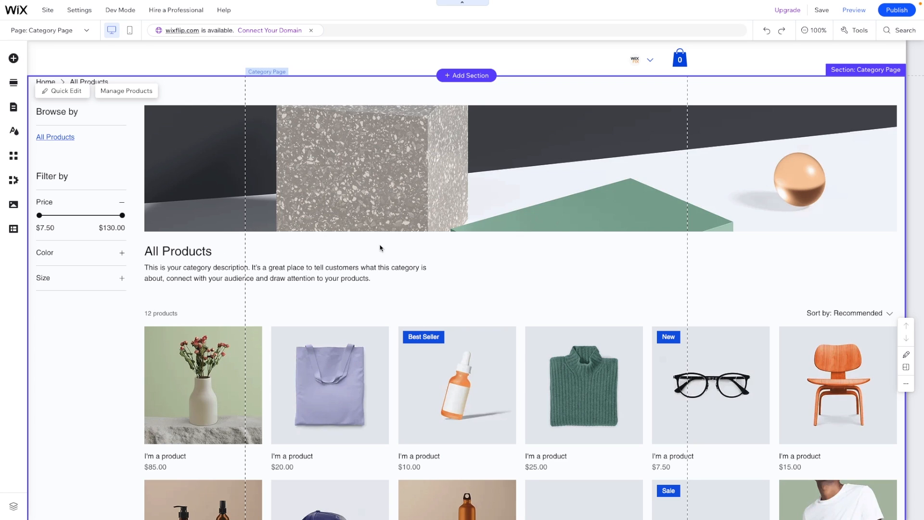
{"action": "mouse_move", "coordinate": [336, 495]}
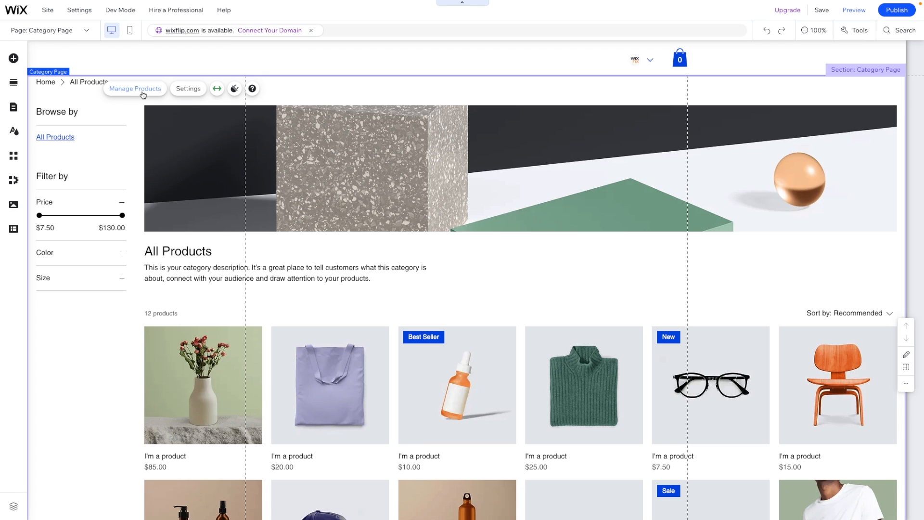
- Go to Store Products > Categories in the dashboard, listing only All Products
{"action": "left_click", "coordinate": [135, 88]}
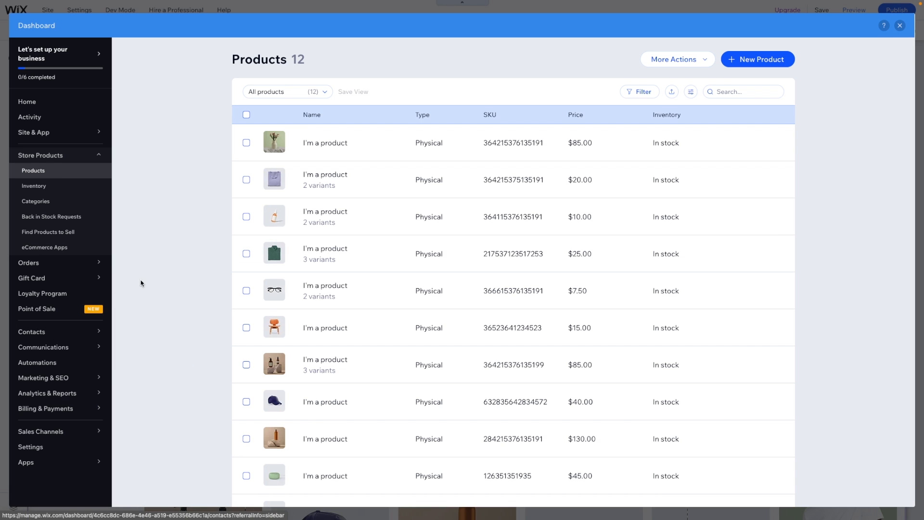
{"action": "left_click", "coordinate": [36, 202]}
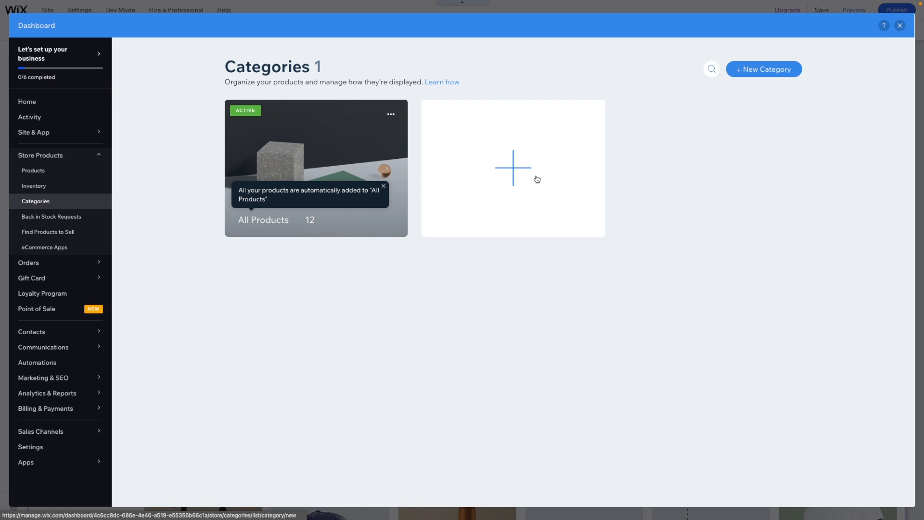
- Create a new category named 'Wearables' and move to its header description
{"action": "left_click", "coordinate": [513, 167]}
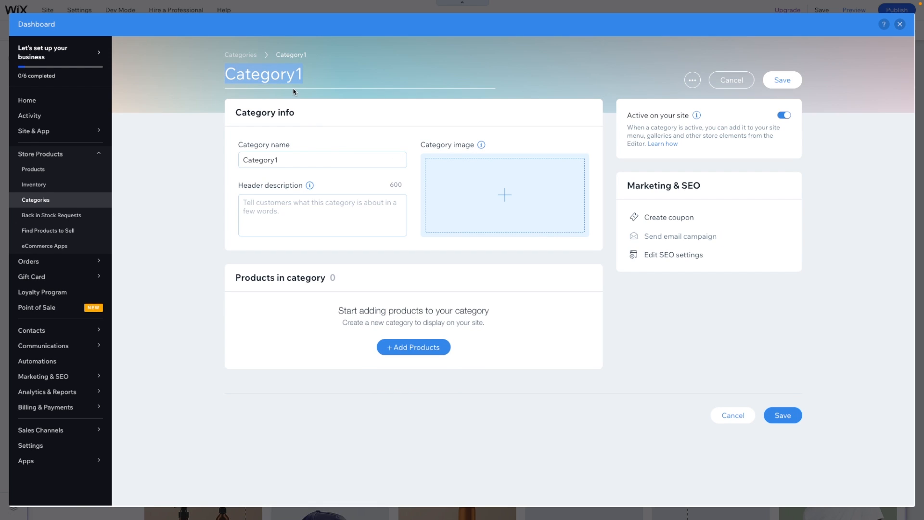
{"action": "type", "text": "Wear"}
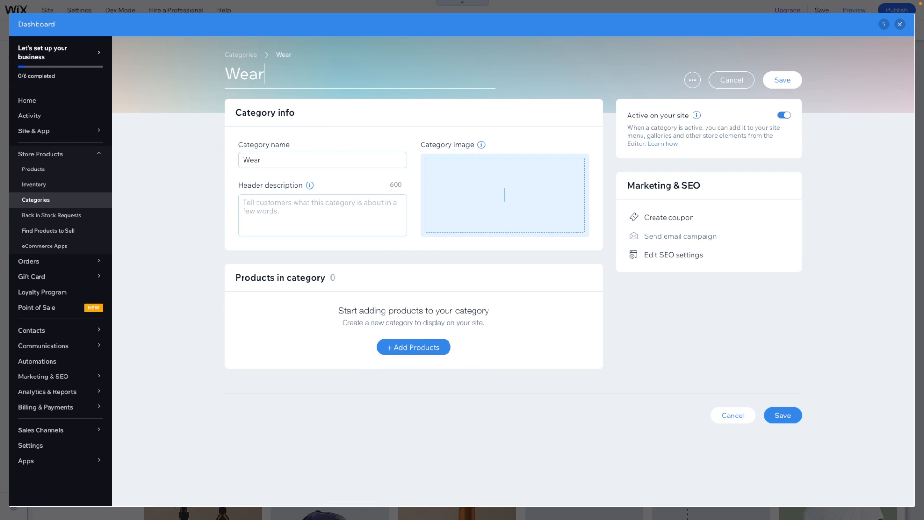
{"action": "type", "text": "ables"}
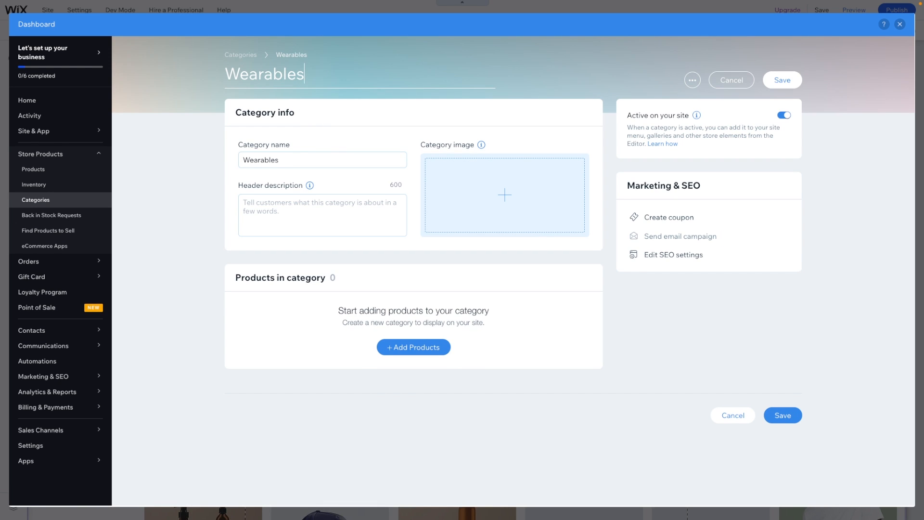
{"action": "left_click", "coordinate": [323, 214]}
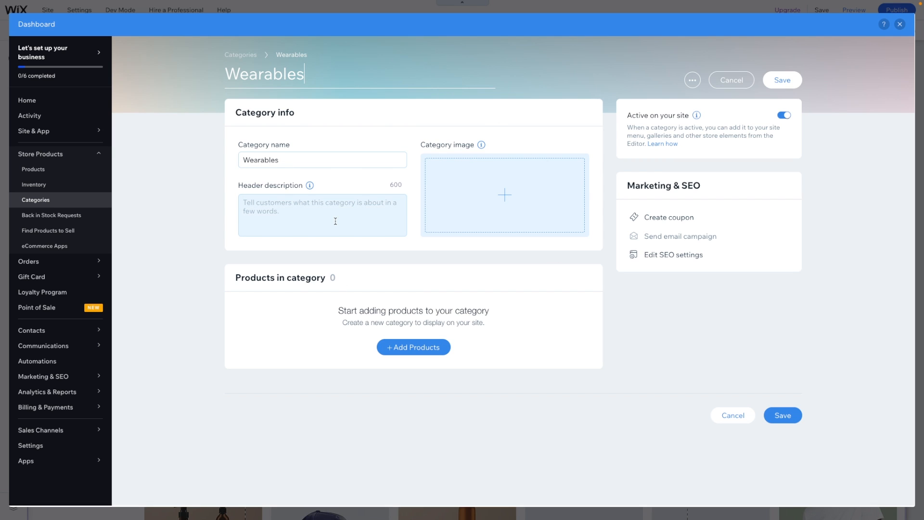
{"action": "mouse_move", "coordinate": [504, 197]}
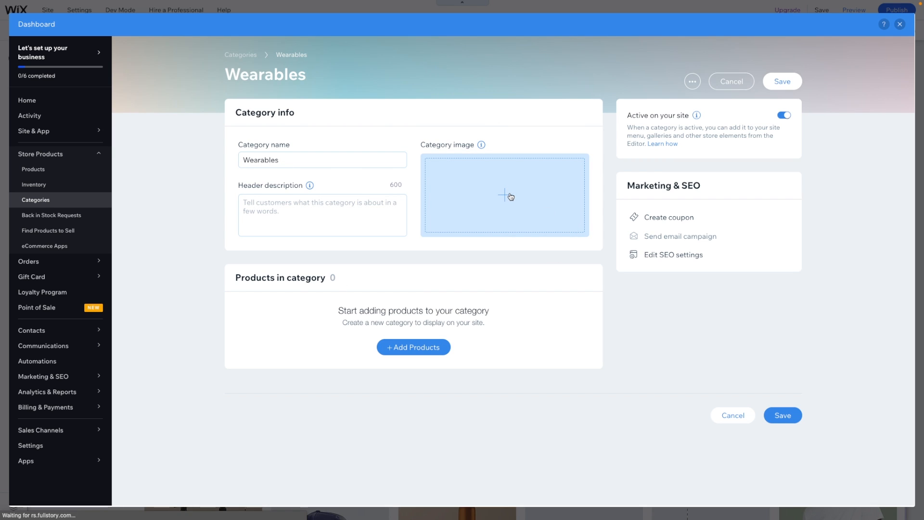
- Set a 'fashion' stock photo of a man in a pink jacket as the Wearables category image
{"action": "left_click", "coordinate": [504, 195]}
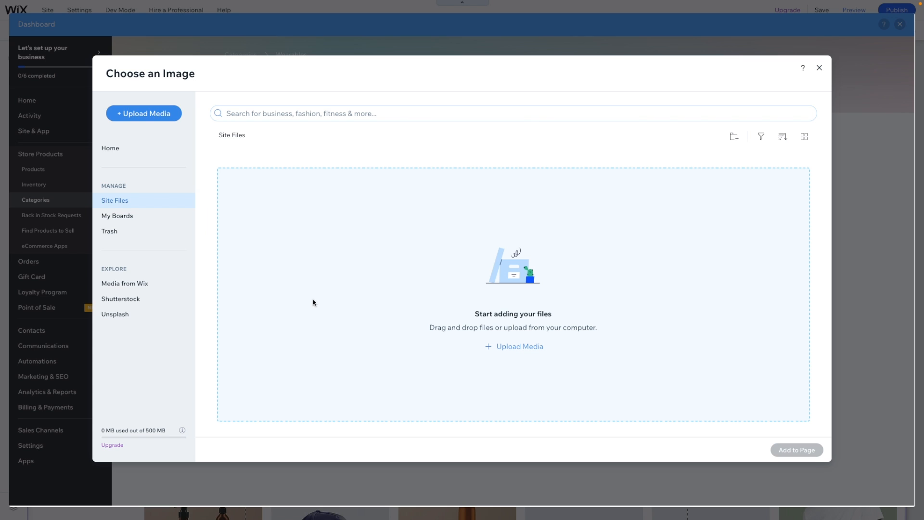
{"action": "left_click", "coordinate": [124, 283]}
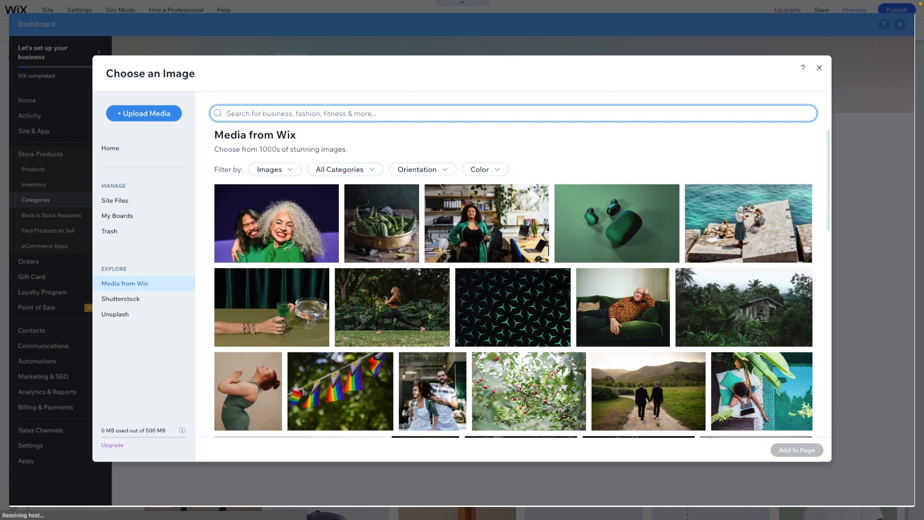
{"action": "type", "text": "fashion"}
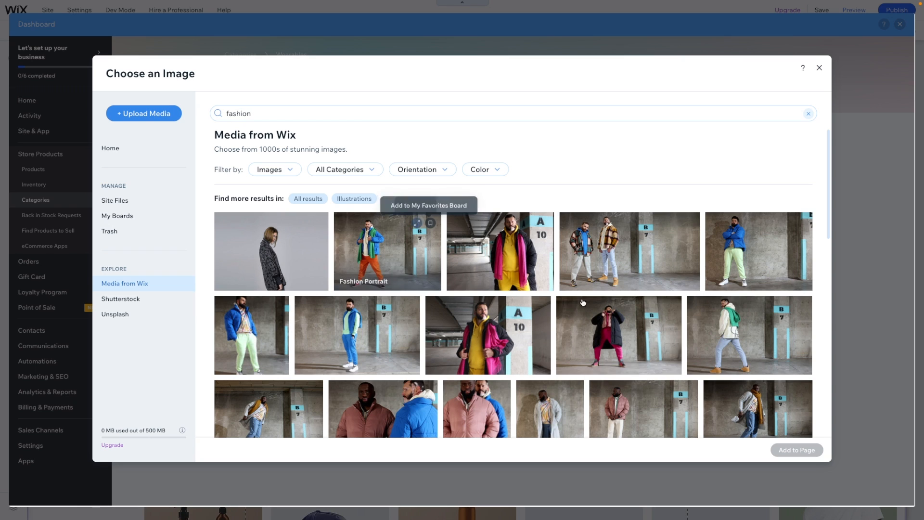
{"action": "left_click", "coordinate": [642, 408]}
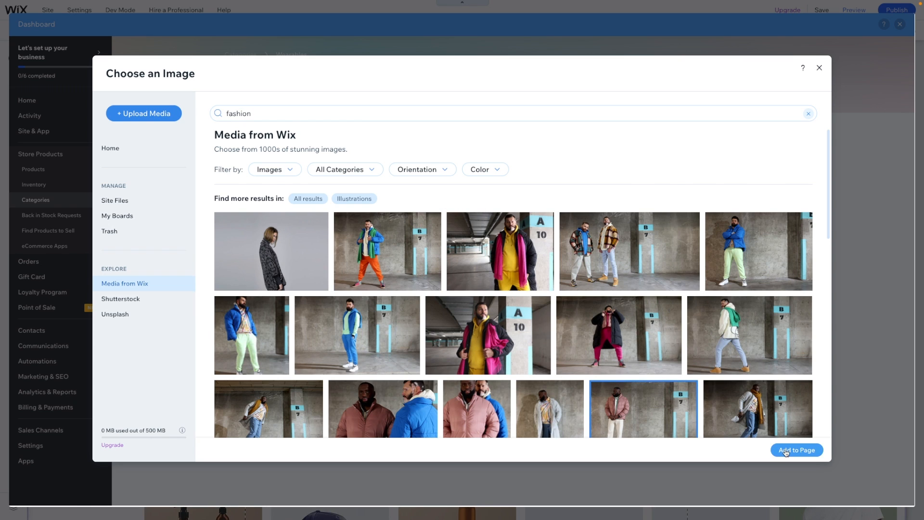
{"action": "left_click", "coordinate": [796, 450]}
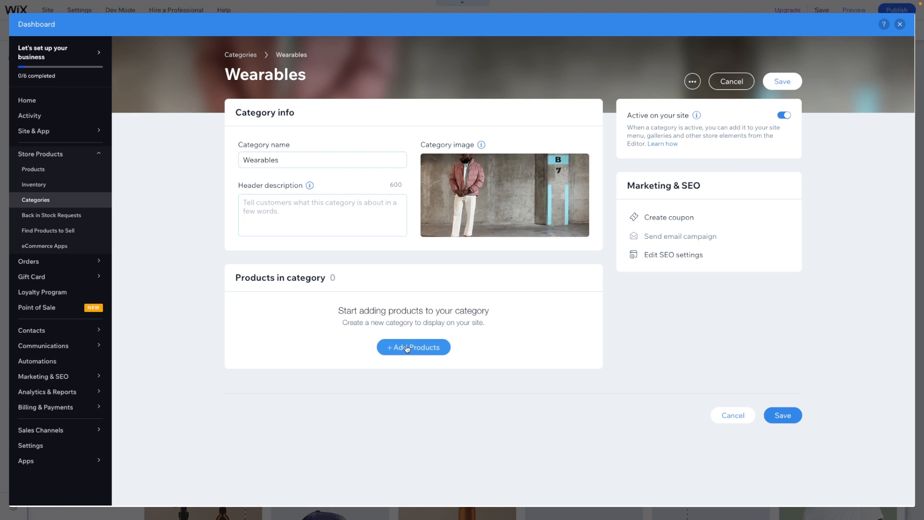
- Add the sweater, glasses, cap, earrings and white T-shirt products to Wearables
{"action": "left_click", "coordinate": [413, 347]}
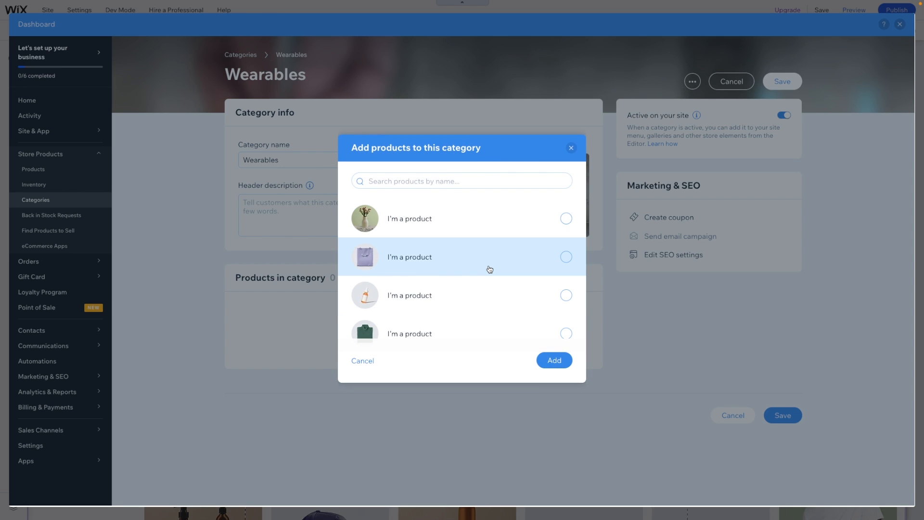
{"action": "left_click", "coordinate": [565, 257]}
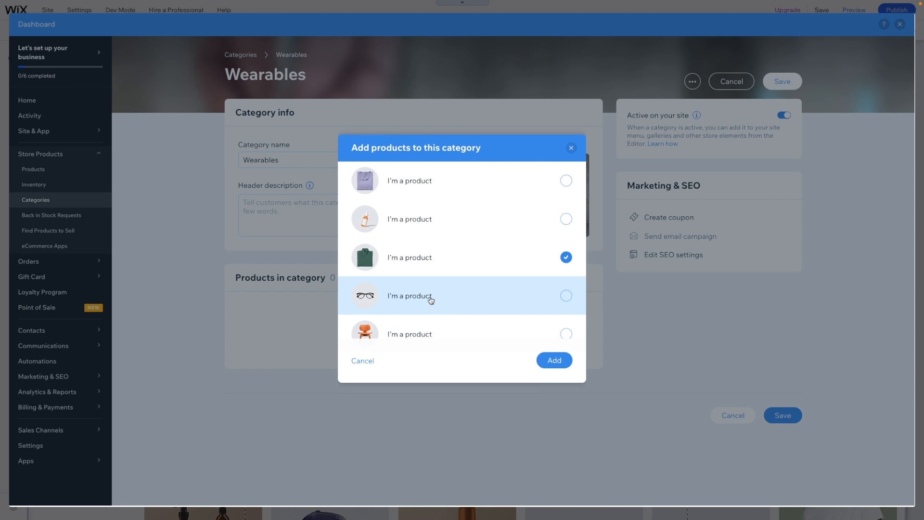
{"action": "scroll", "scroll_direction": "down", "scroll_amount": 3}
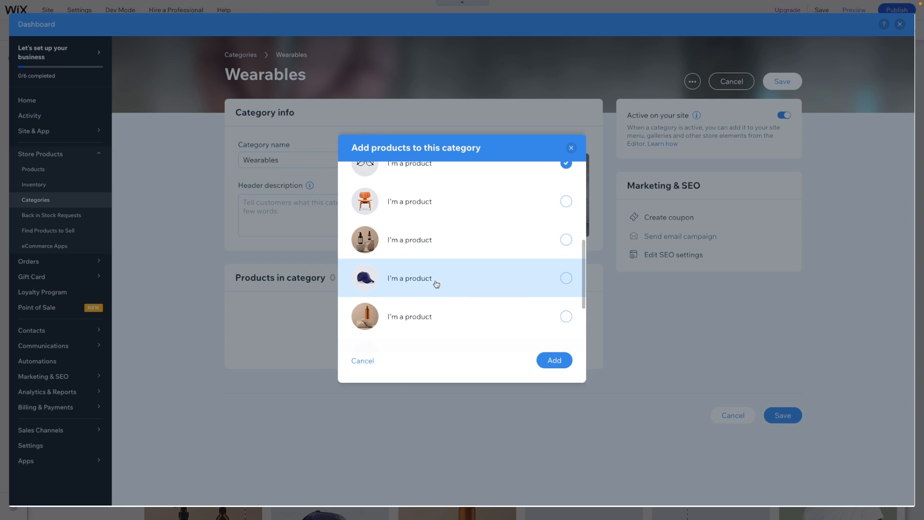
{"action": "left_click", "coordinate": [565, 277]}
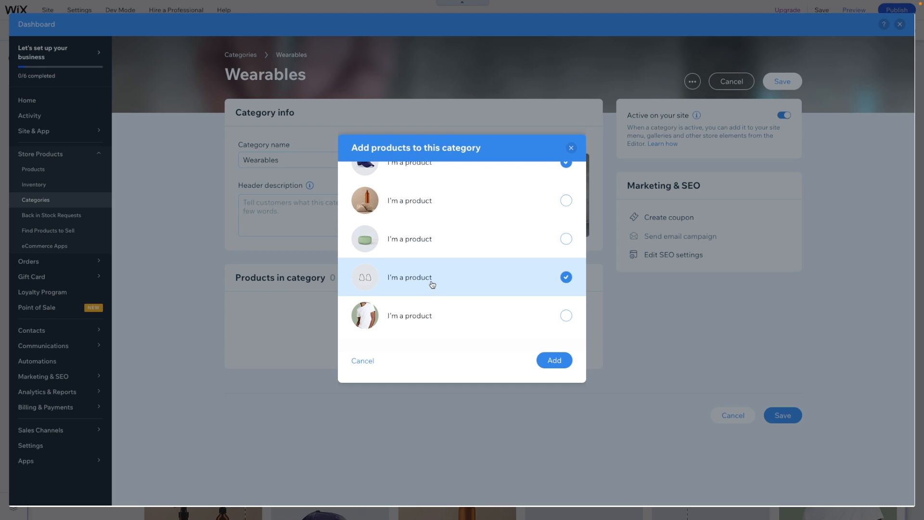
{"action": "left_click", "coordinate": [552, 360]}
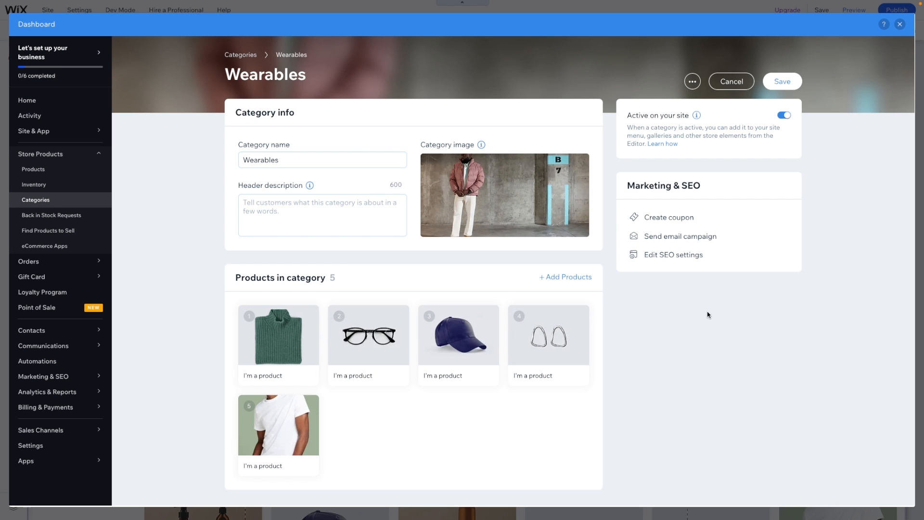
- Review the category's SEO settings and URL slug, then save Wearables as active with 5 products
{"action": "left_click", "coordinate": [673, 254]}
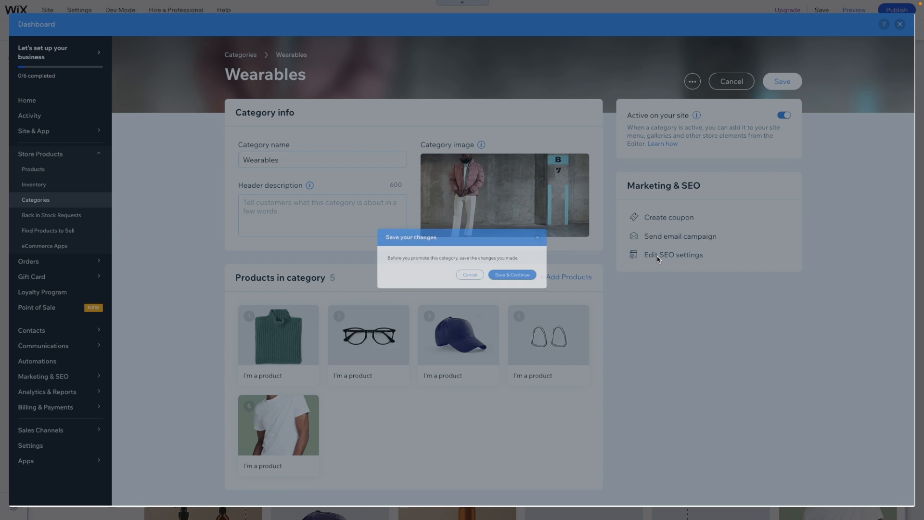
{"action": "left_click", "coordinate": [511, 275]}
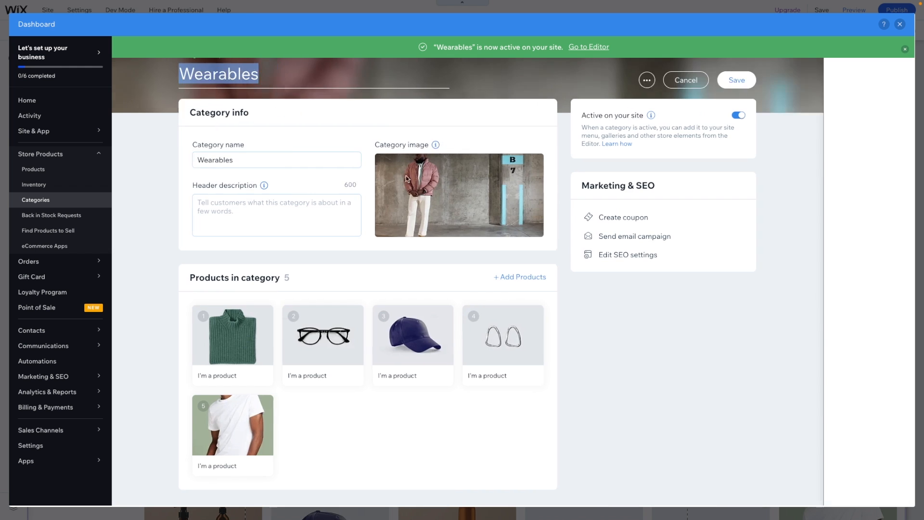
{"action": "left_click", "coordinate": [627, 255]}
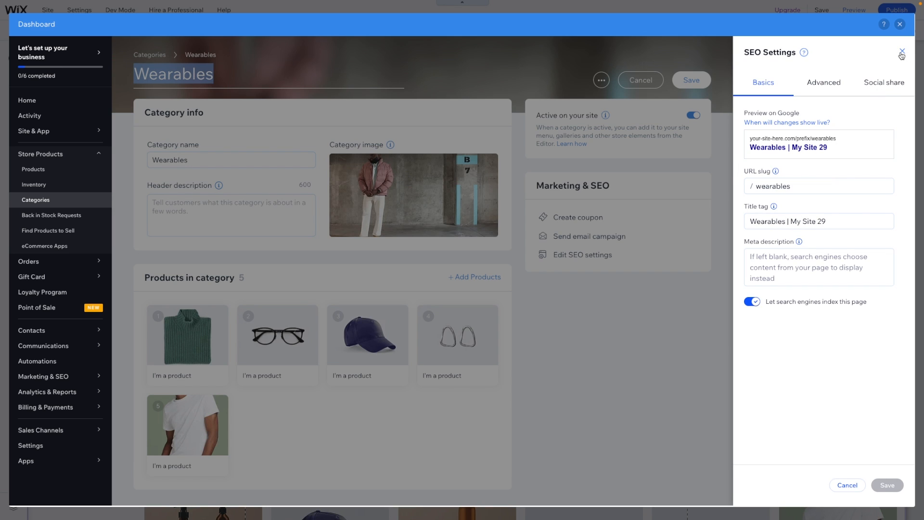
{"action": "left_click", "coordinate": [900, 52]}
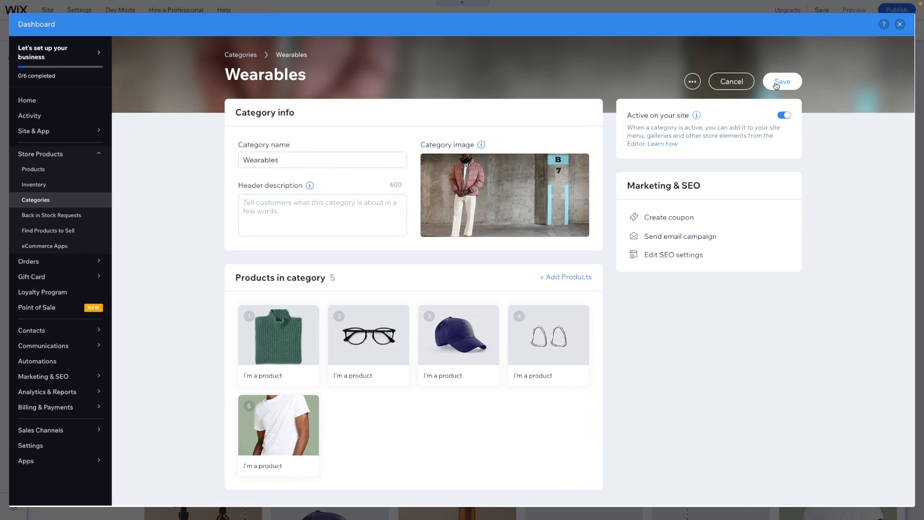
{"action": "left_click", "coordinate": [782, 81]}
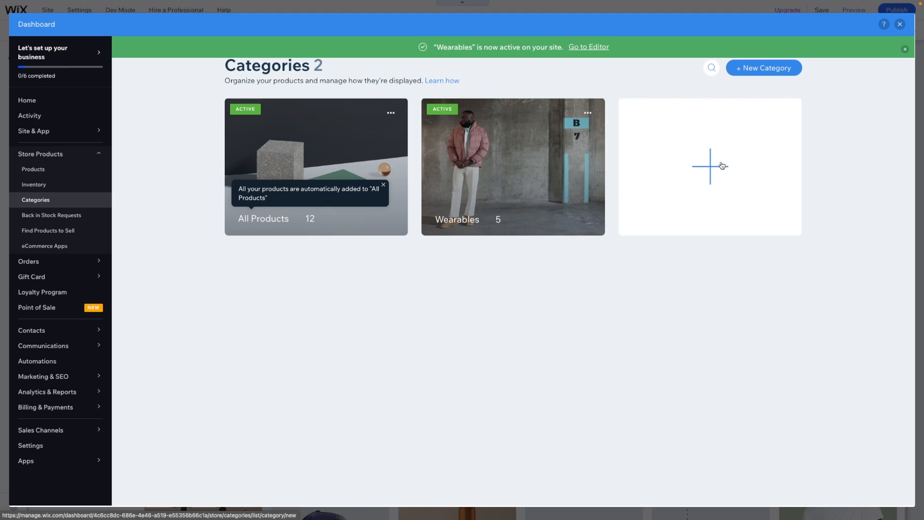
- Start a new Home Goods category from the Categories page
{"action": "left_click", "coordinate": [710, 166]}
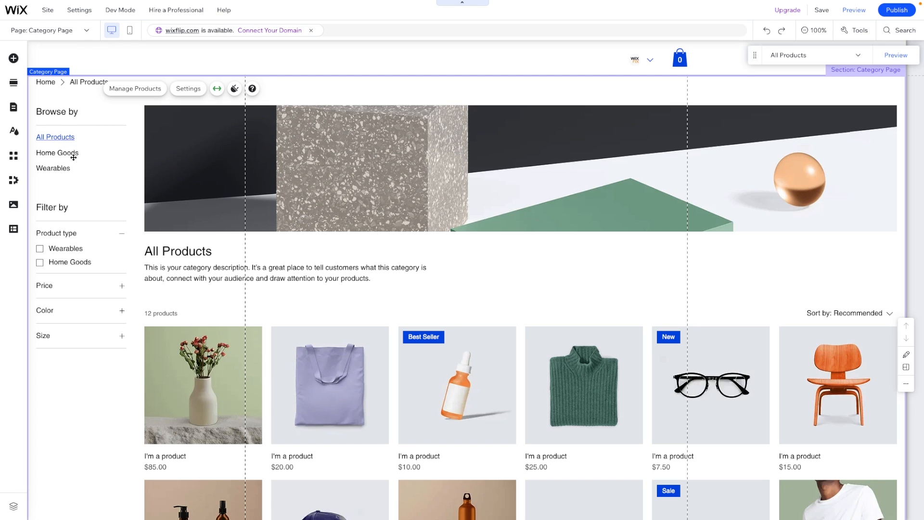
{"action": "mouse_move", "coordinate": [140, 143]}
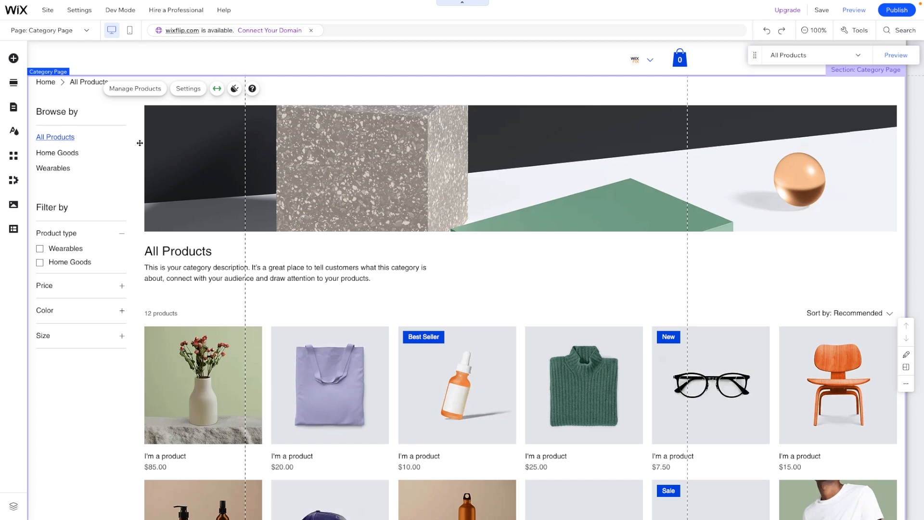
{"action": "mouse_move", "coordinate": [599, 202]}
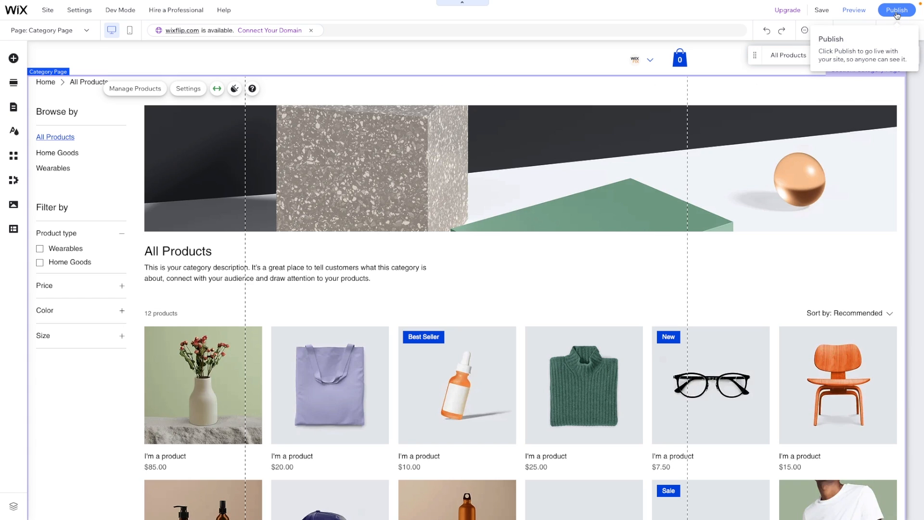
- Publish the site and view the live All Products store page
{"action": "left_click", "coordinate": [897, 10]}
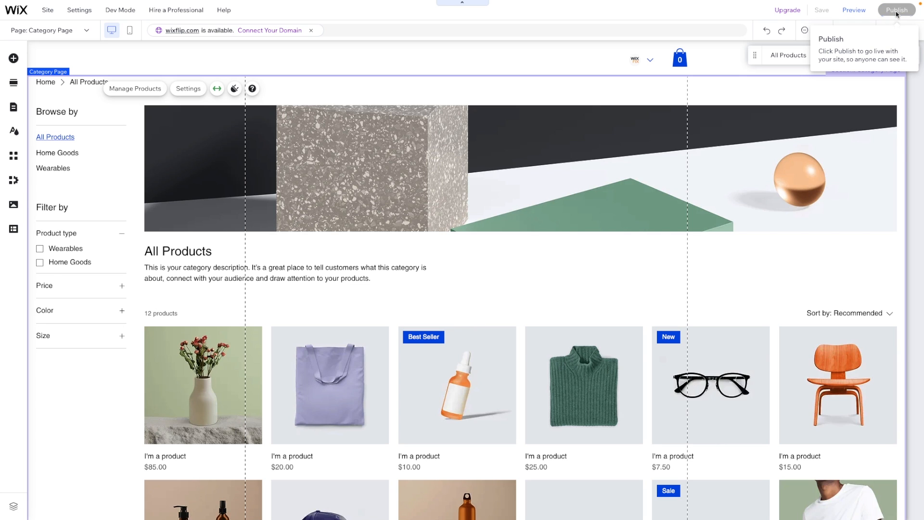
{"action": "left_click", "coordinate": [897, 10]}
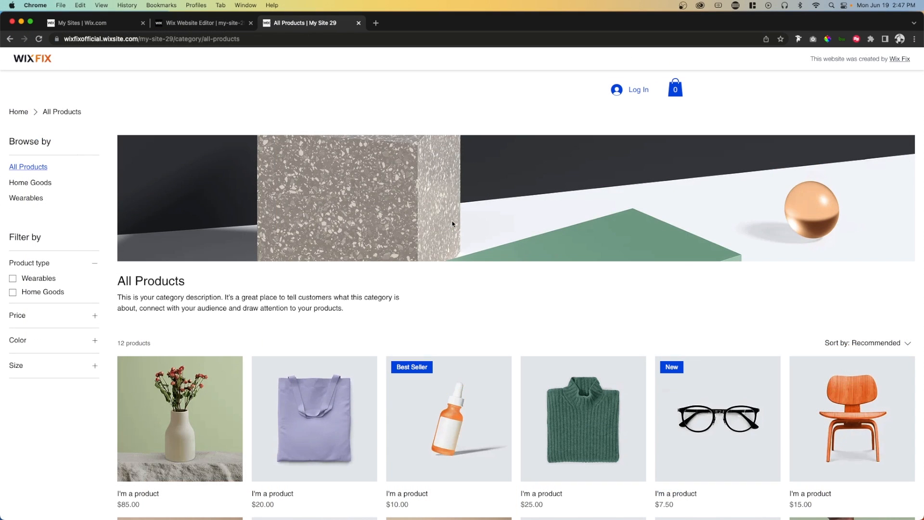
{"action": "mouse_move", "coordinate": [28, 172]}
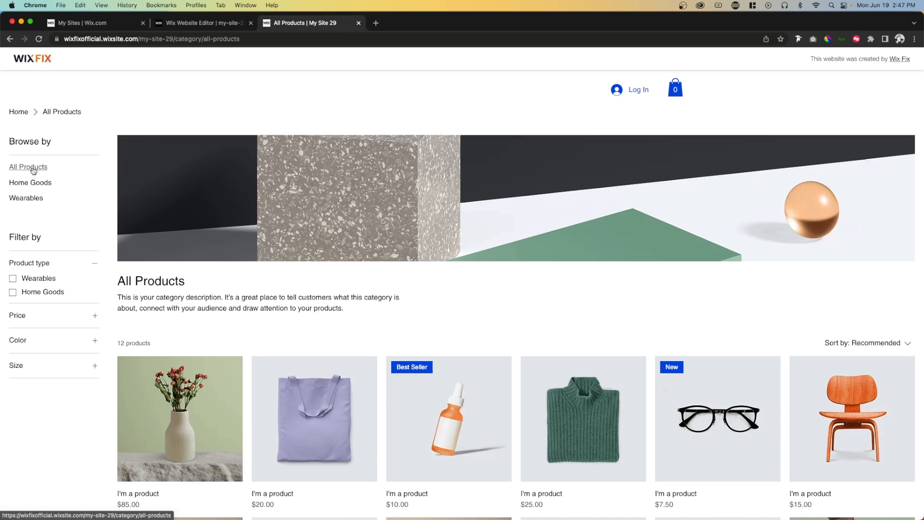
- Browse All Products, then Wearables at its /category/ URL, then Home Goods on the live site
{"action": "left_click", "coordinate": [27, 167]}
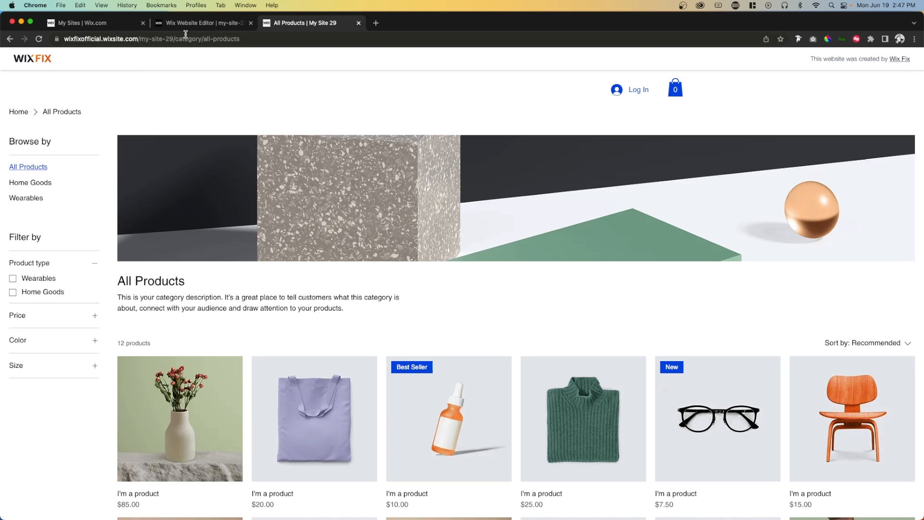
{"action": "mouse_move", "coordinate": [25, 175]}
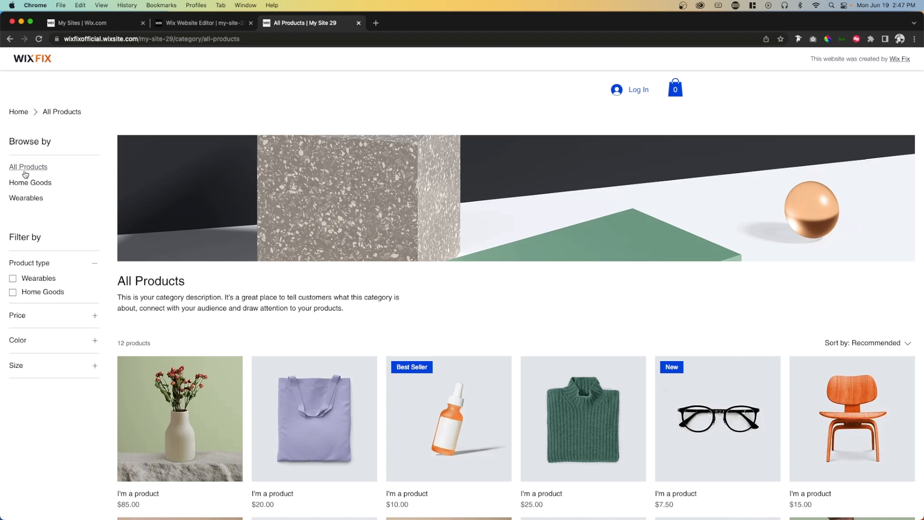
{"action": "left_click", "coordinate": [26, 198]}
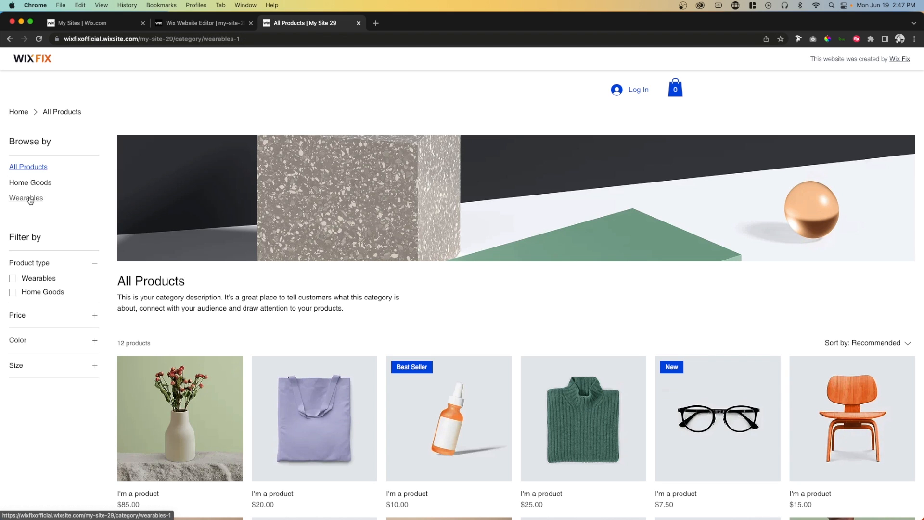
{"action": "left_click", "coordinate": [26, 198]}
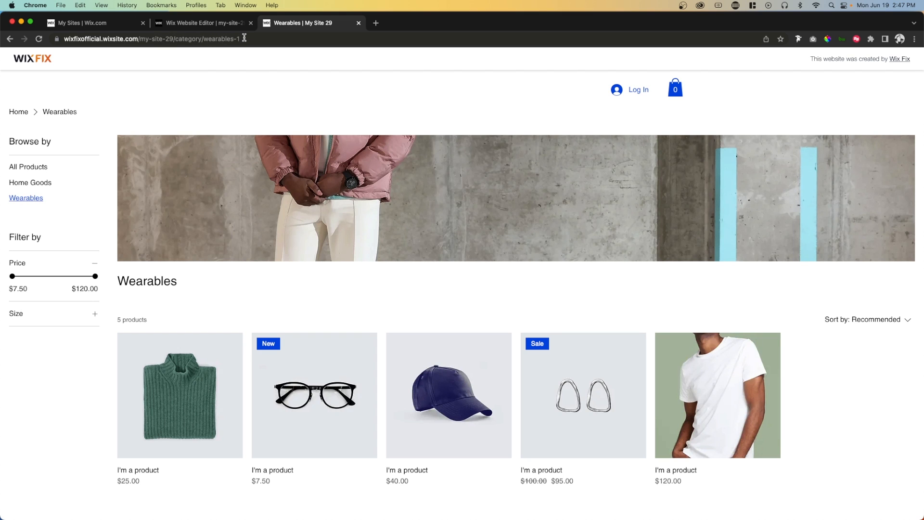
{"action": "mouse_move", "coordinate": [30, 182]}
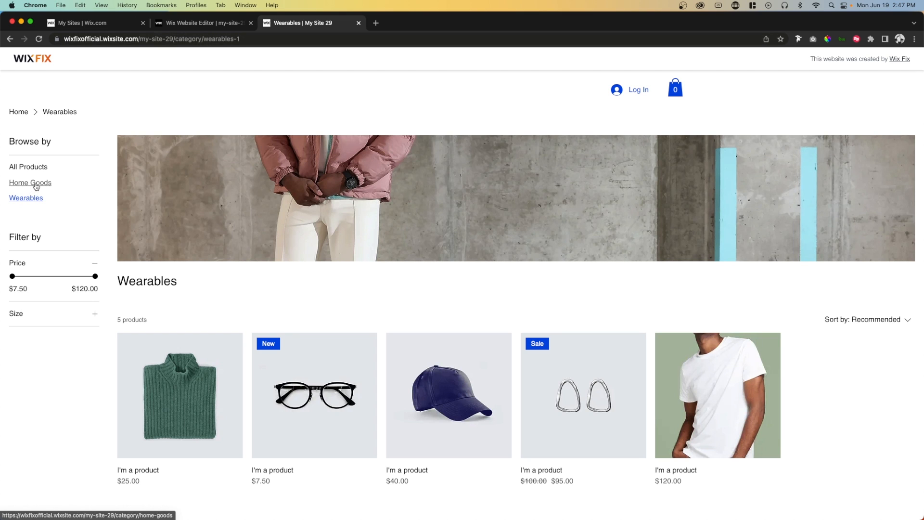
{"action": "left_click", "coordinate": [29, 182]}
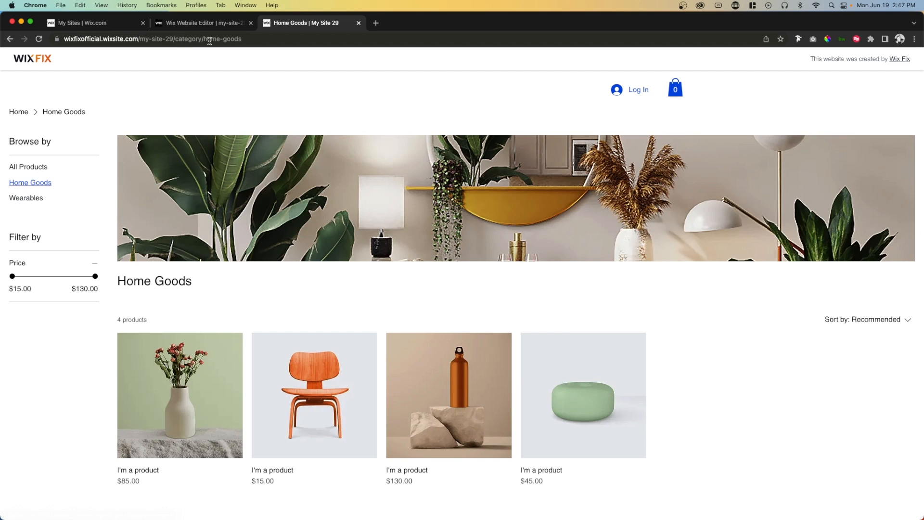
{"action": "mouse_move", "coordinate": [253, 38]}
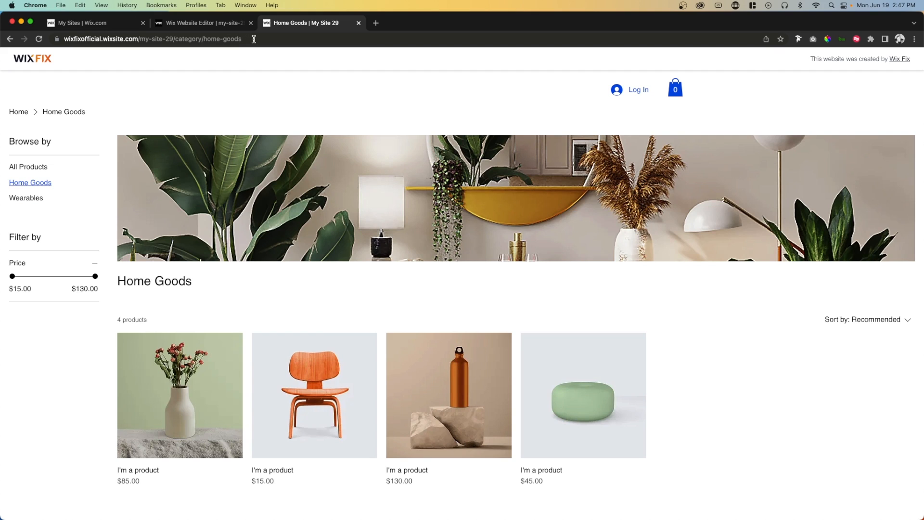
{"action": "mouse_move", "coordinate": [183, 198]}
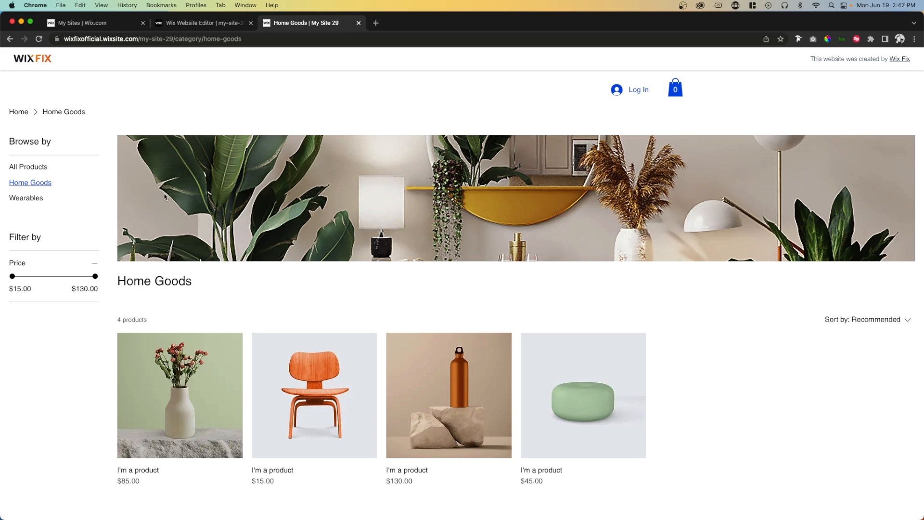
{"action": "mouse_move", "coordinate": [572, 219]}
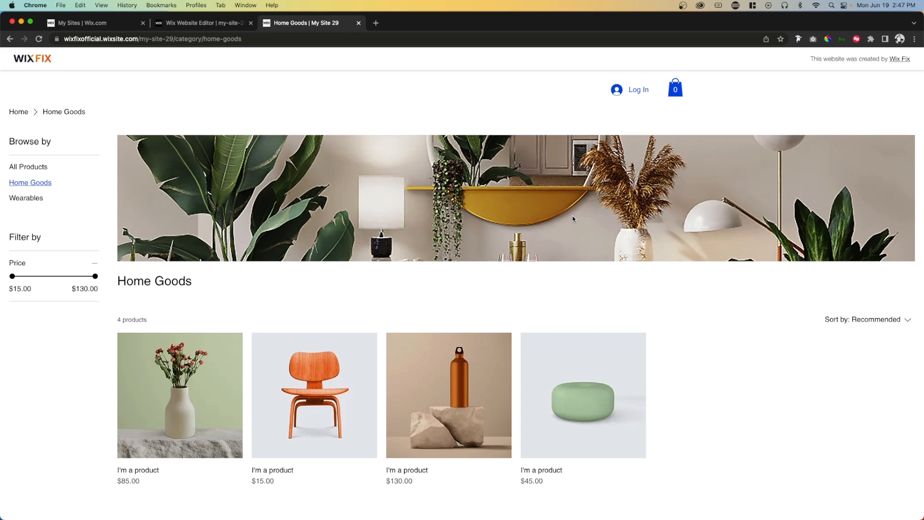
{"action": "mouse_move", "coordinate": [206, 153]}
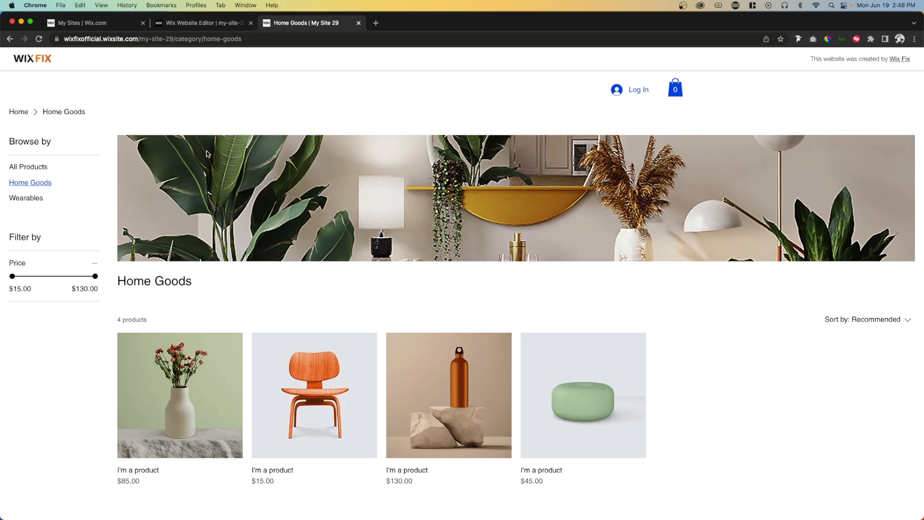
{"action": "mouse_move", "coordinate": [747, 395]}
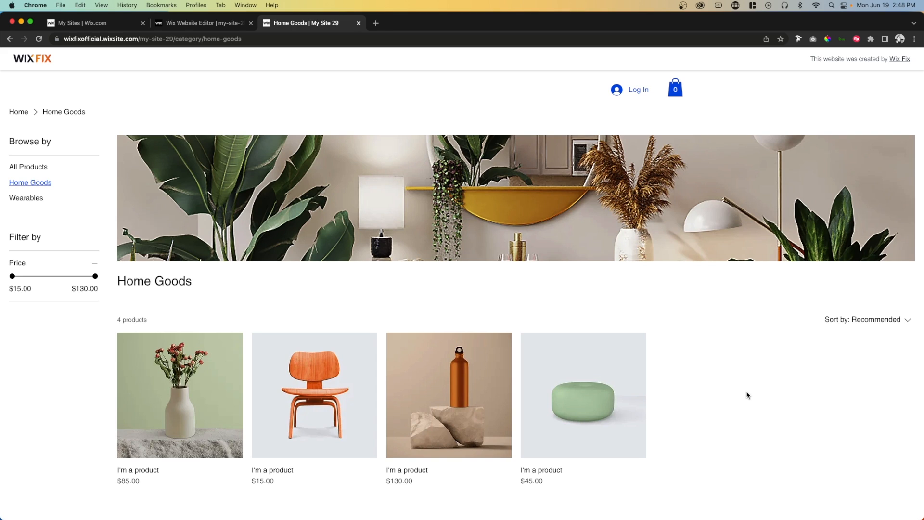
{"action": "mouse_move", "coordinate": [26, 199]}
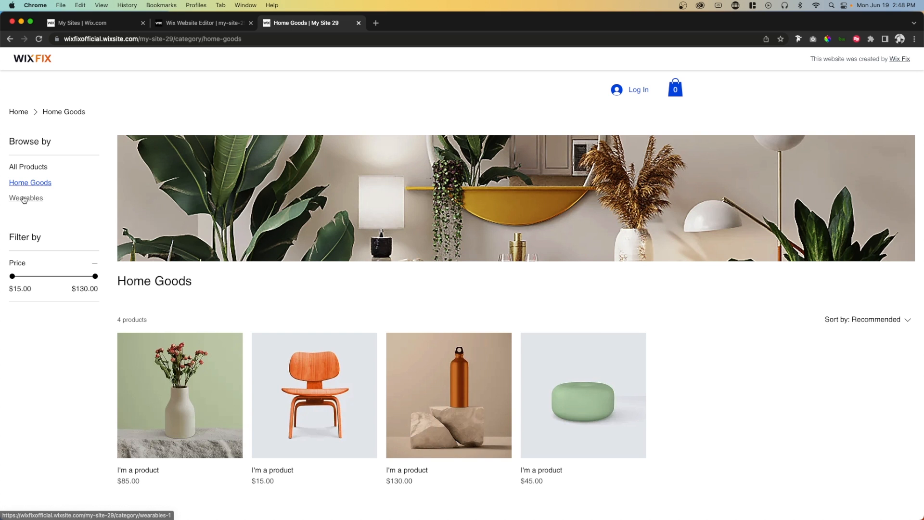
{"action": "mouse_move", "coordinate": [67, 201]}
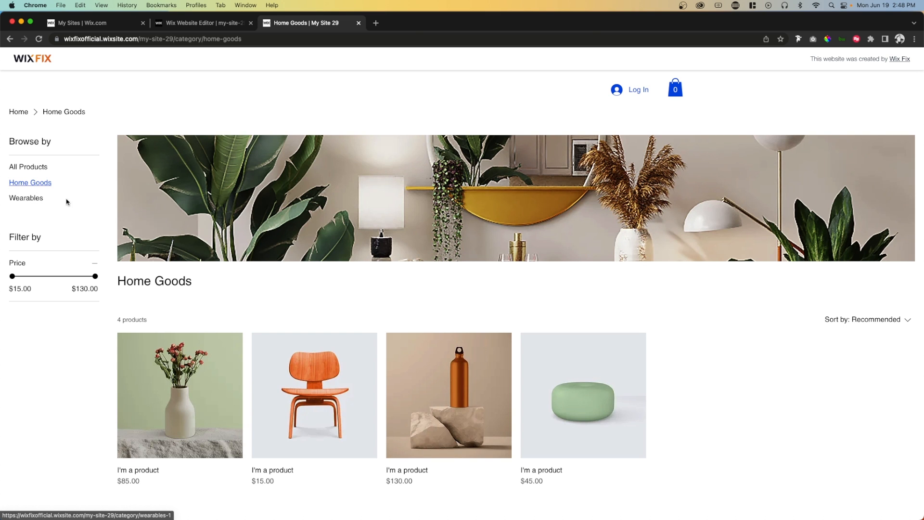